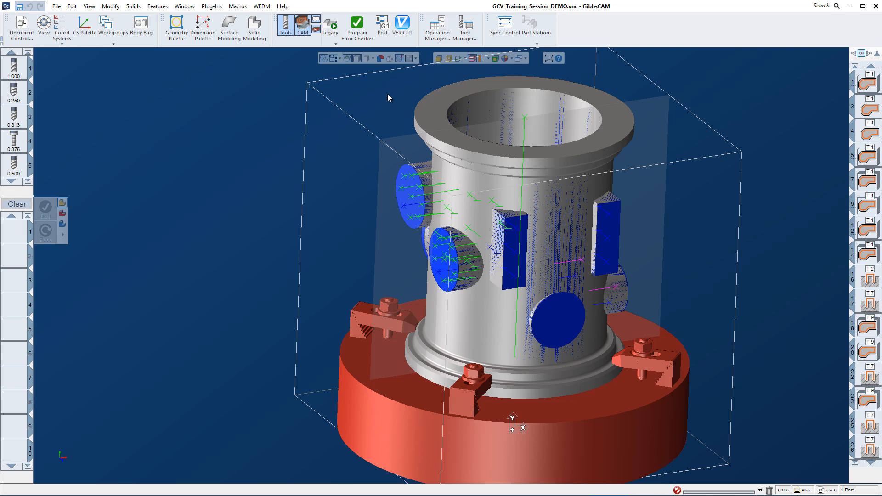
{"action": "mouse_move", "coordinate": [400, 55]}
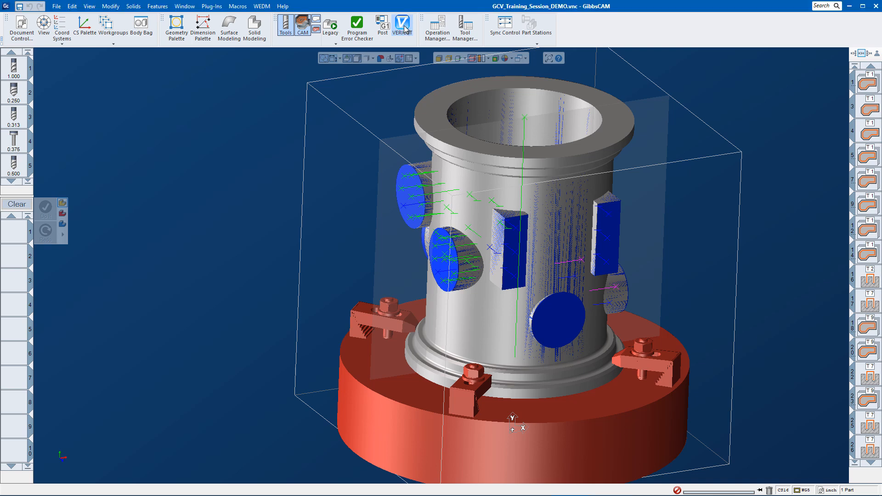
- Open the VERICUT Interface dialog to review output paths, templates and model tolerances
{"action": "left_click", "coordinate": [402, 25]}
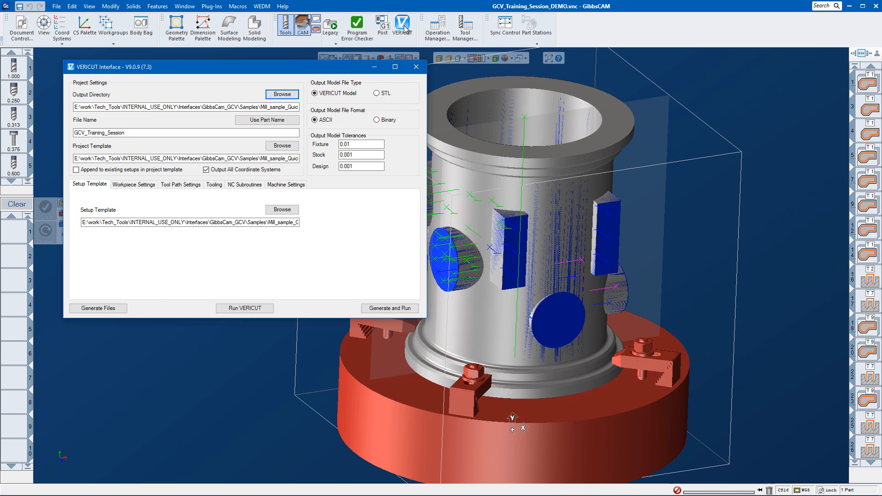
{"action": "mouse_move", "coordinate": [403, 32]}
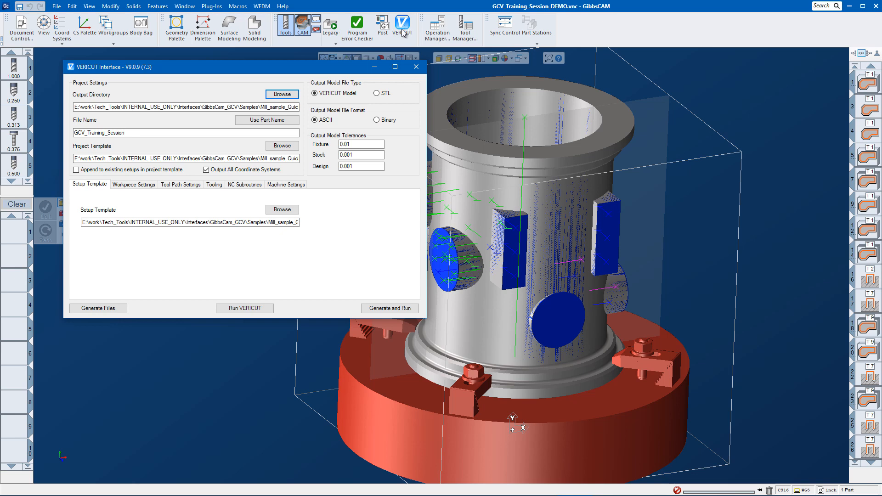
{"action": "mouse_move", "coordinate": [386, 139]}
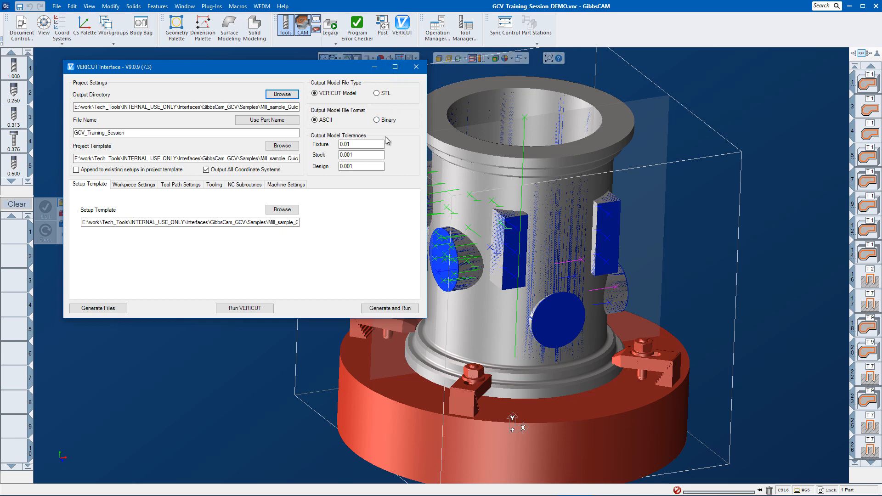
{"action": "mouse_move", "coordinate": [386, 276]}
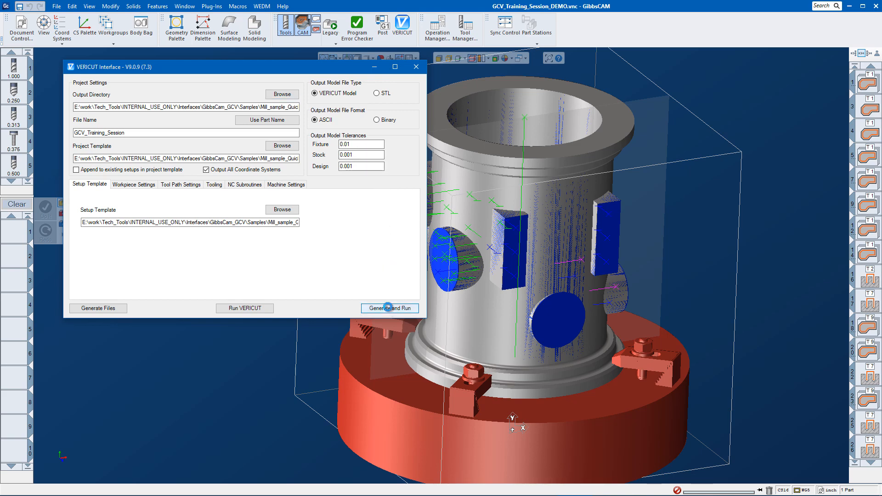
- Generate the GCV_Training_Session project and run its simulation in VERICUT
{"action": "left_click", "coordinate": [390, 308]}
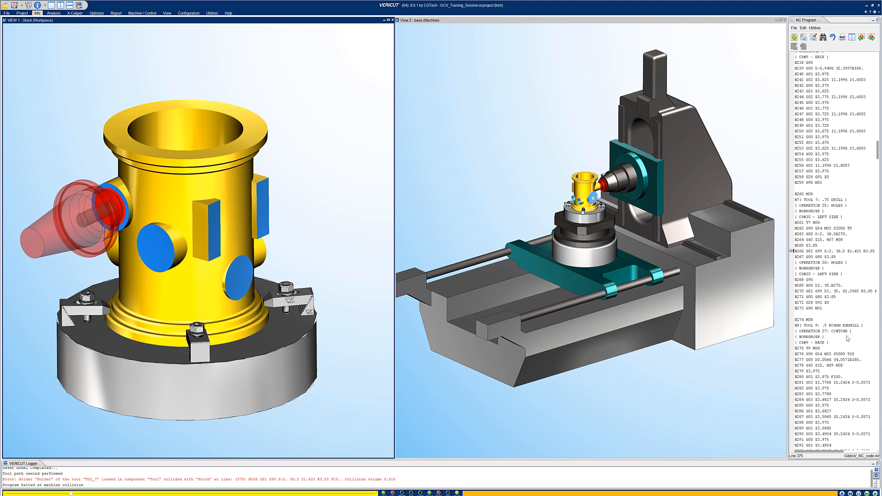
{"action": "mouse_move", "coordinate": [793, 38]}
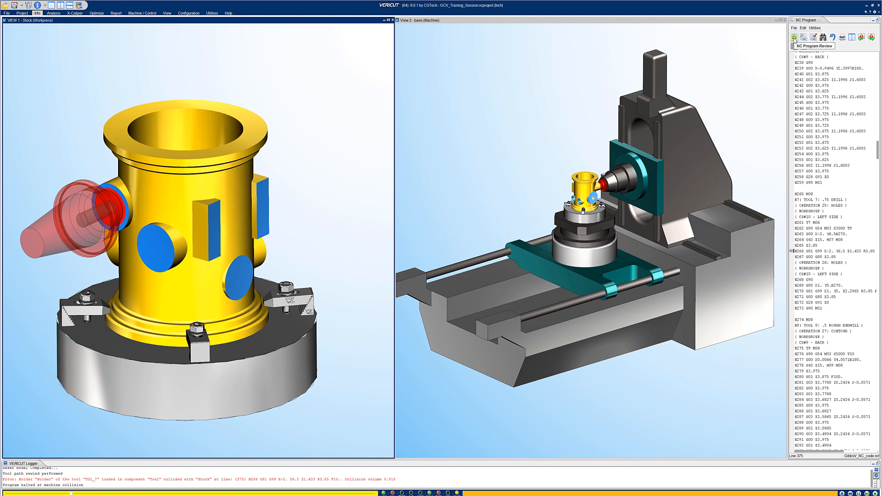
{"action": "mouse_move", "coordinate": [348, 473]}
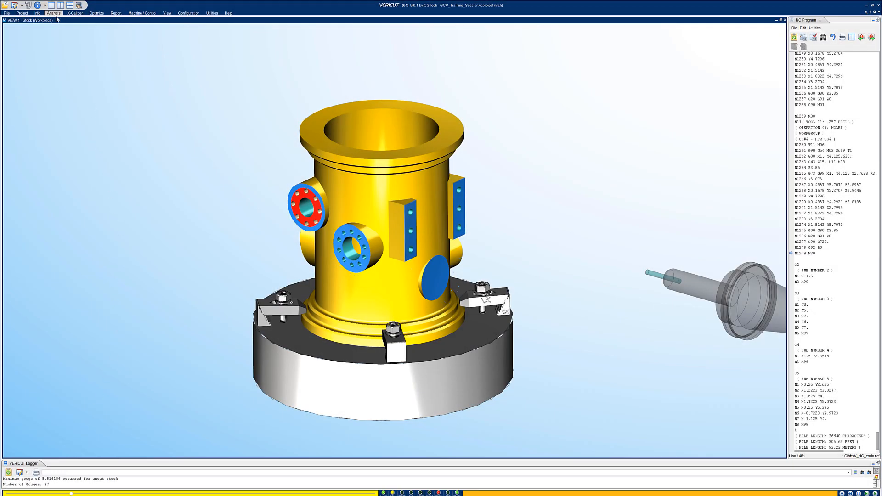
- Run an AUTO-DIFF gouge comparison at 0.005 tolerance against the design model
{"action": "left_click", "coordinate": [53, 13]}
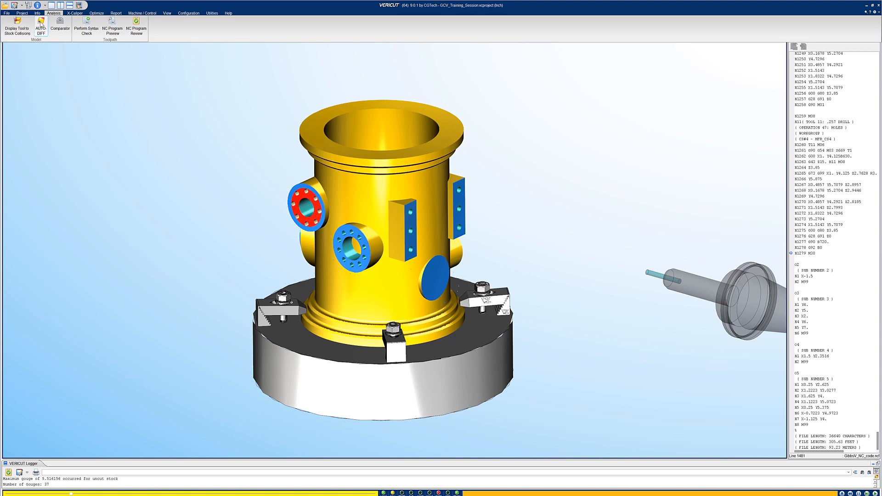
{"action": "left_click", "coordinate": [40, 28]}
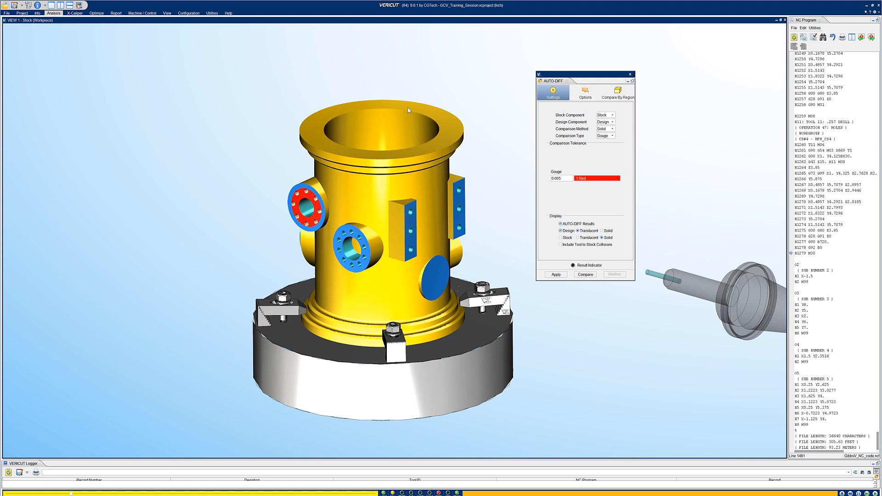
{"action": "mouse_move", "coordinate": [535, 200]}
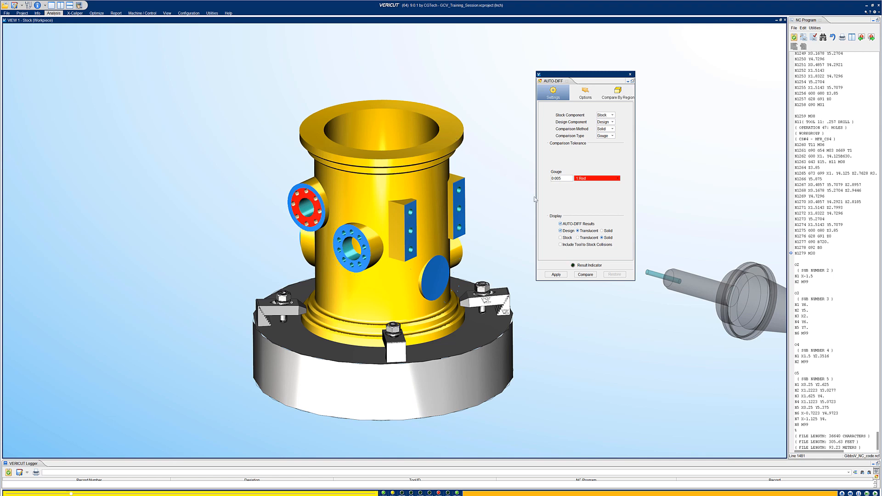
{"action": "left_click", "coordinate": [584, 275]}
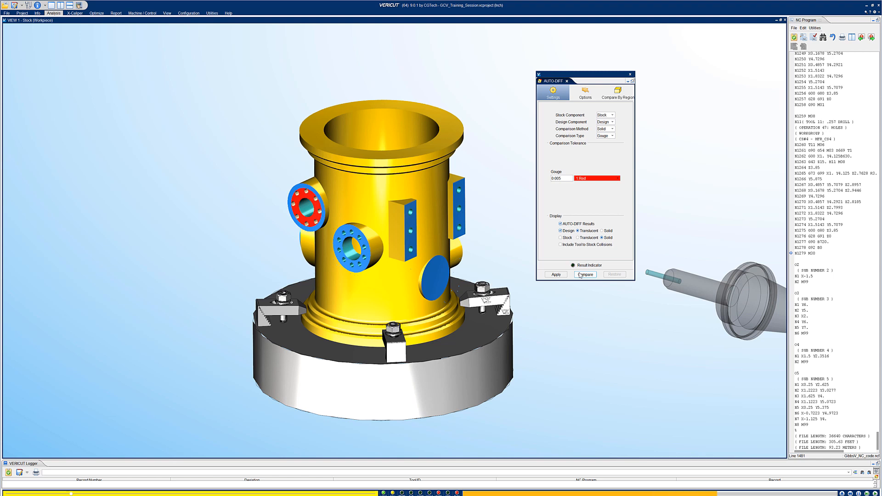
{"action": "left_click", "coordinate": [584, 275]}
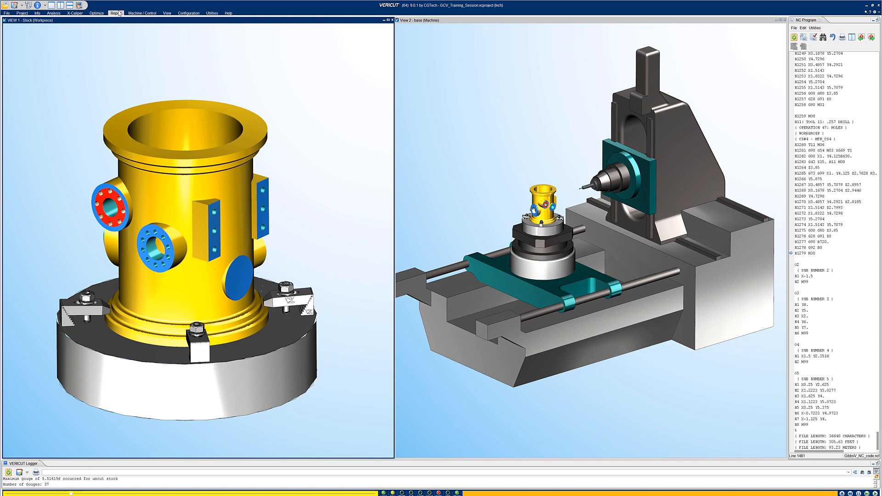
- Create a PDF report with file and tool summaries
{"action": "left_click", "coordinate": [116, 13]}
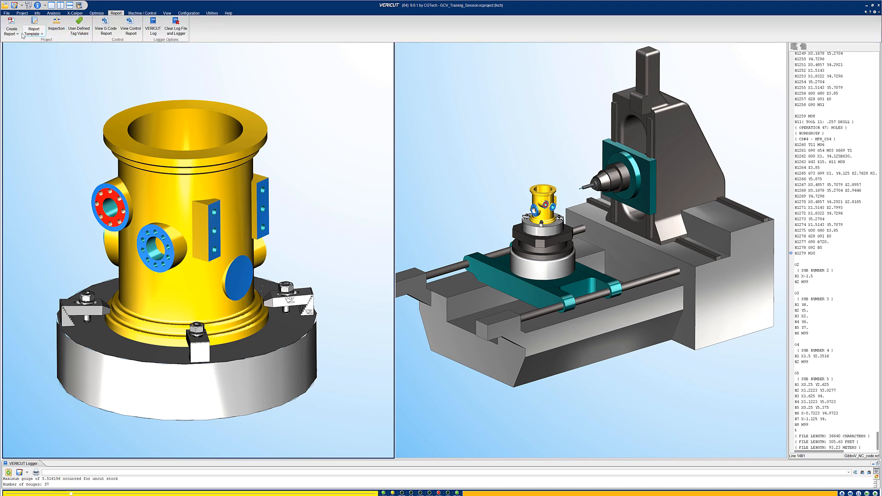
{"action": "left_click", "coordinate": [11, 30]}
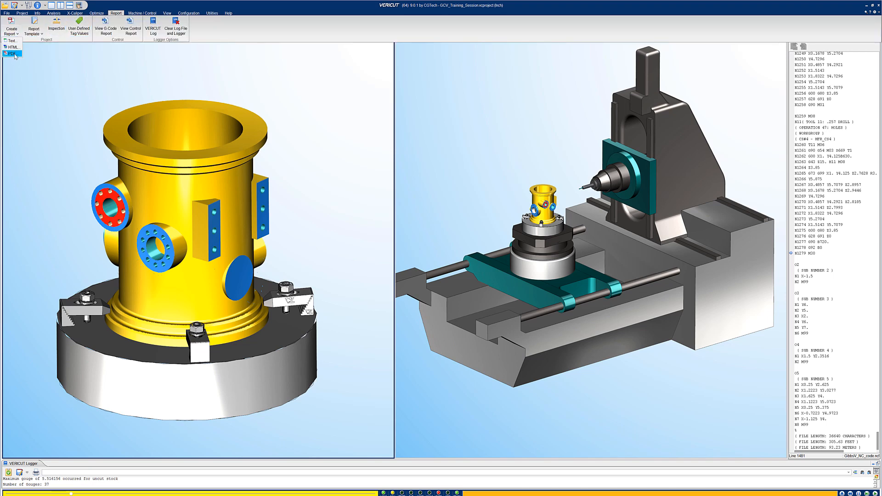
{"action": "left_click", "coordinate": [12, 53]}
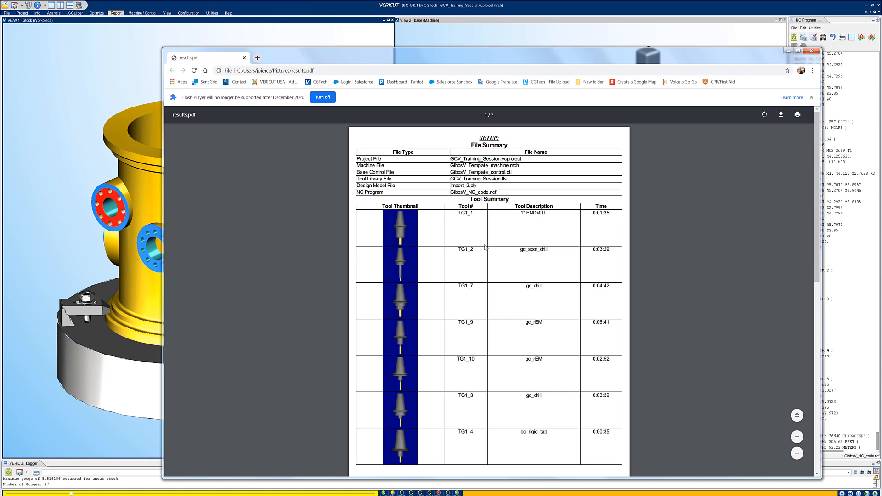
{"action": "scroll", "scroll_direction": "down", "scroll_amount": 3}
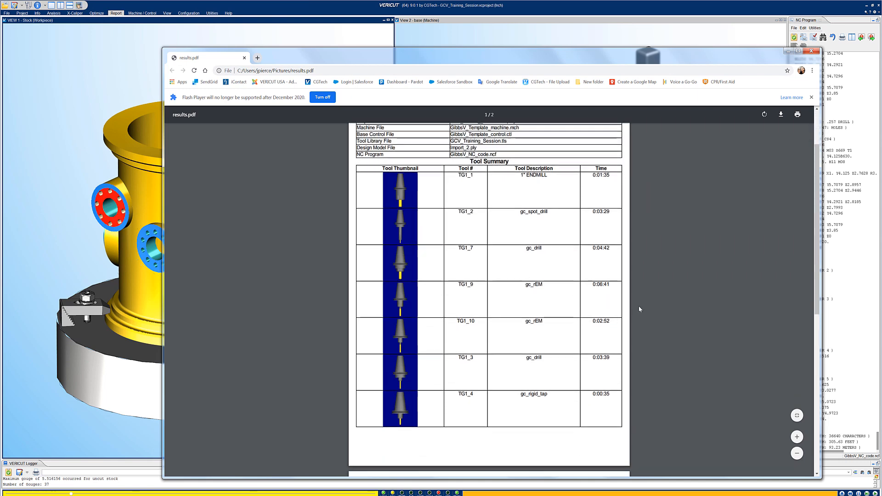